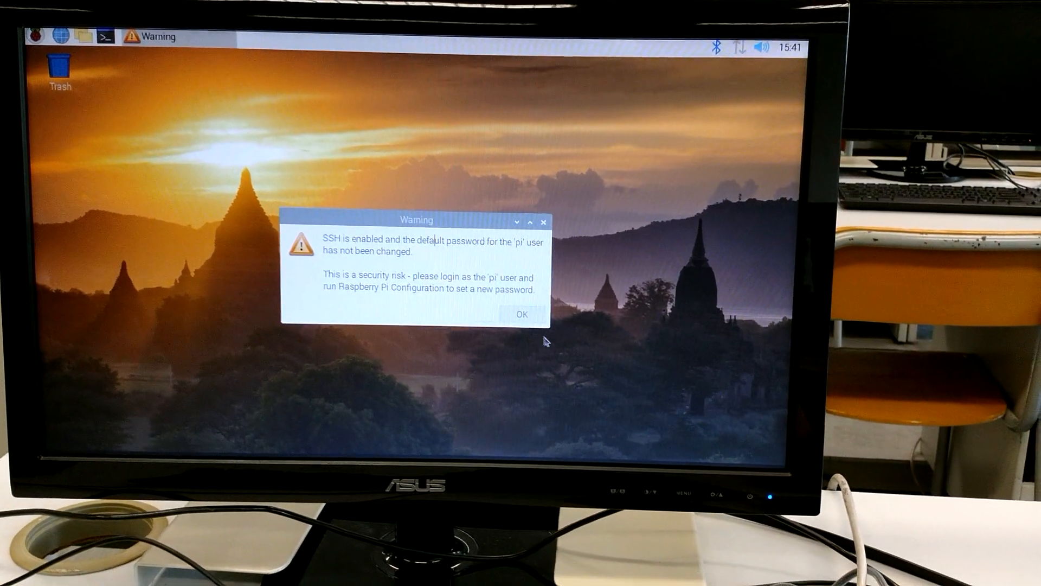
Step: Dismiss the SSH default-password warning with OK
left_click(521, 314)
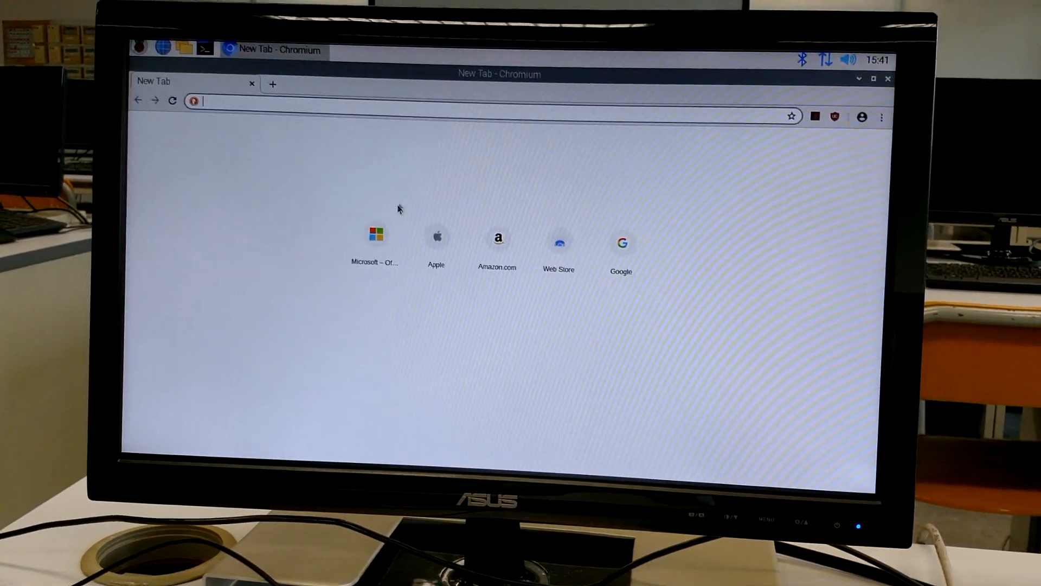
Step: Load Microsoft, then Apple and Amazon each in their own new tab
left_click(375, 237)
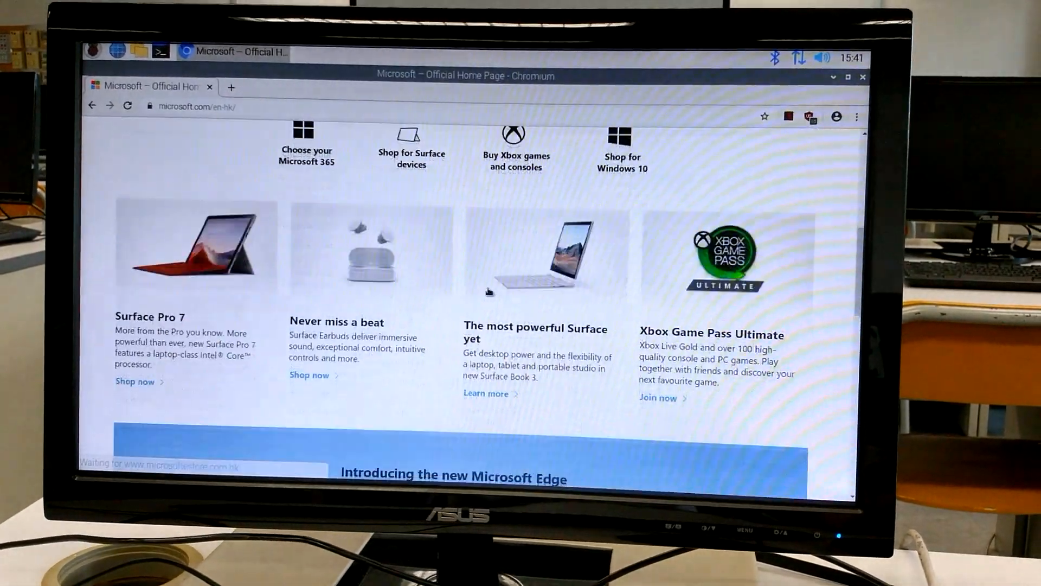
scroll("down", 3)
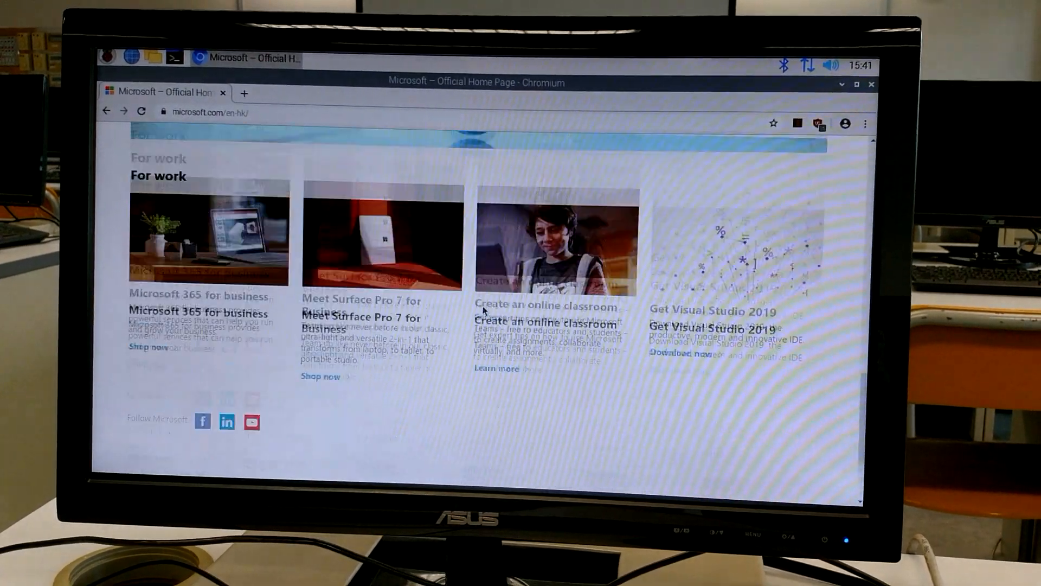
left_click(244, 92)
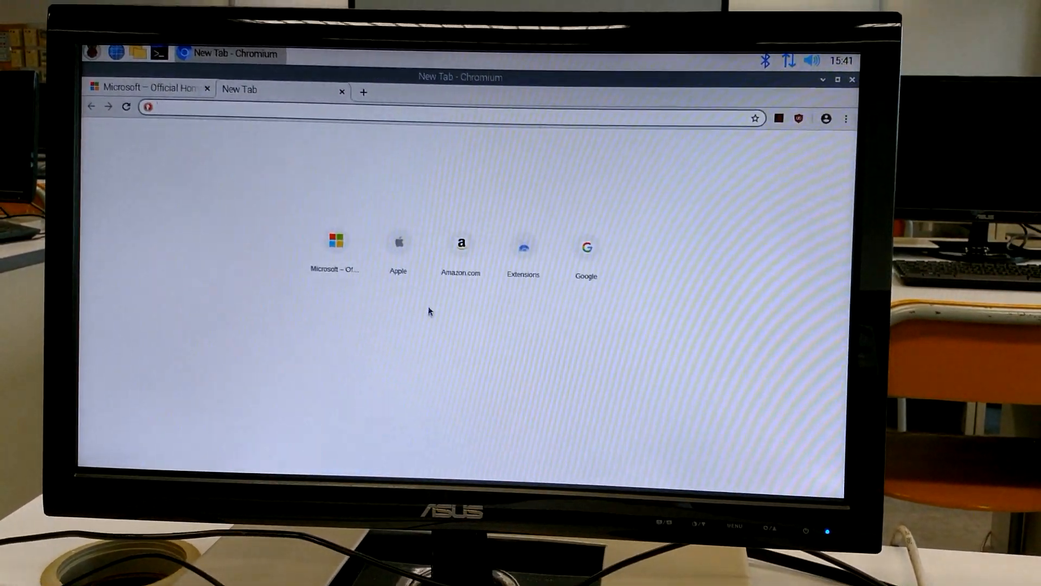
left_click(398, 240)
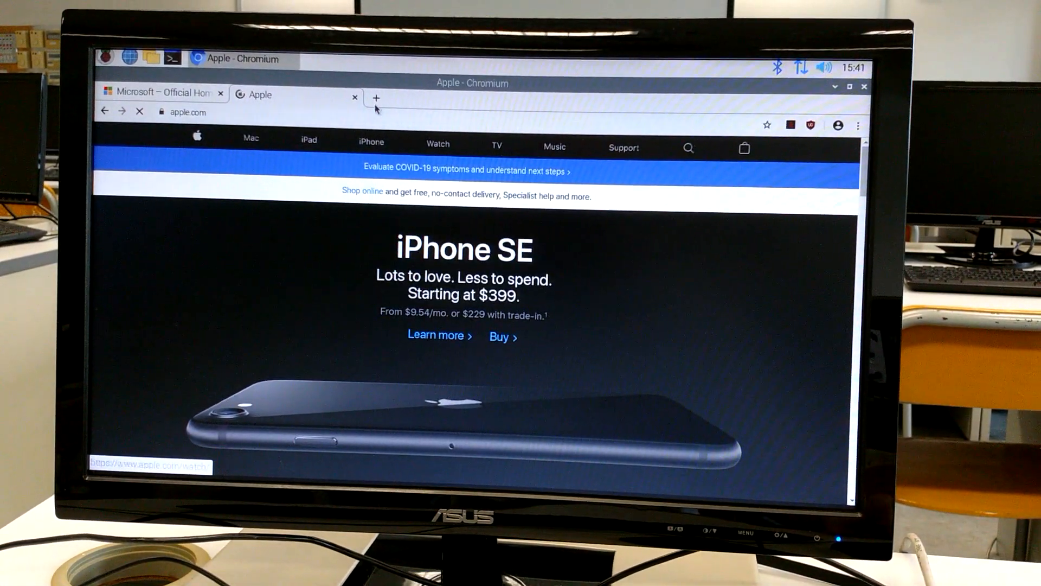
left_click(376, 98)
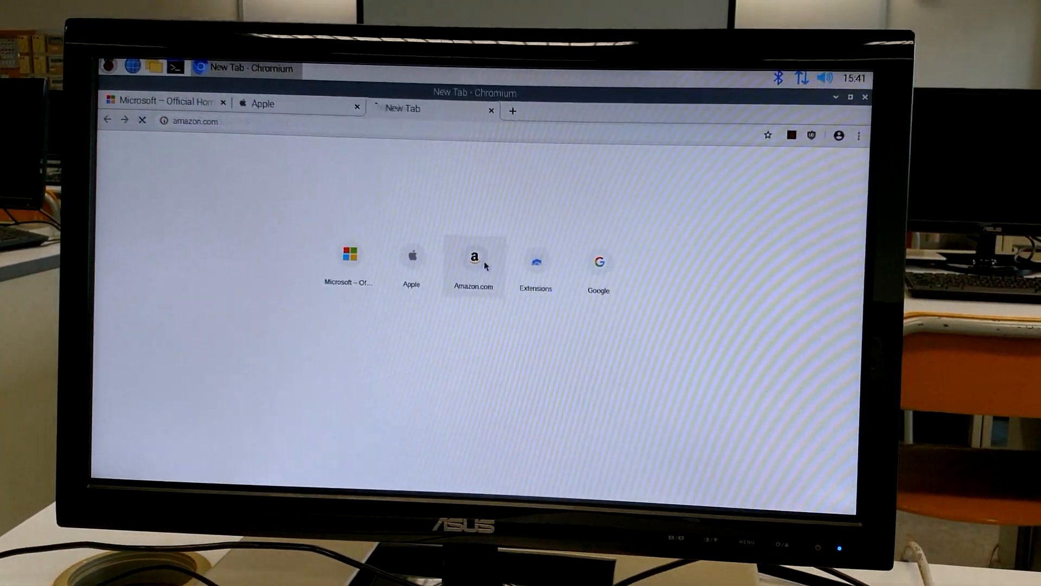
left_click(473, 258)
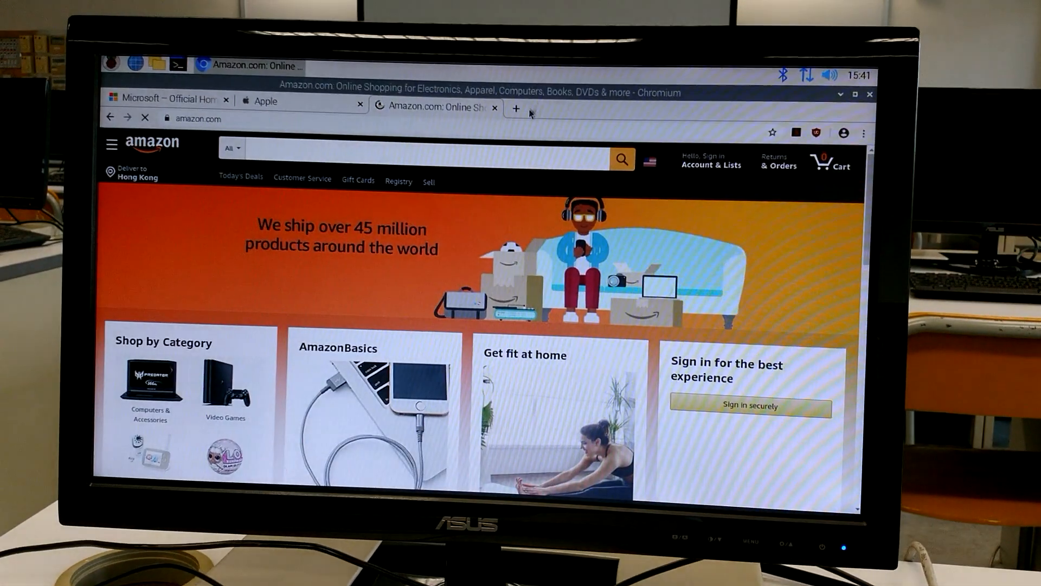
scroll("down", 3)
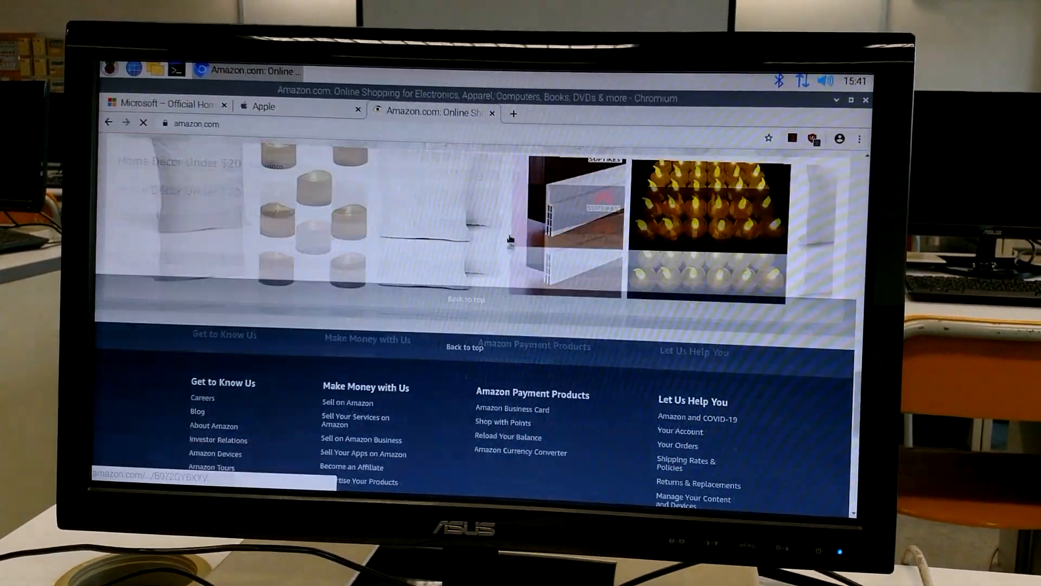
Step: Add a fourth tab on the Chrome Web Store extensions page, then return to the Microsoft tab's remote-learning content
left_click(513, 114)
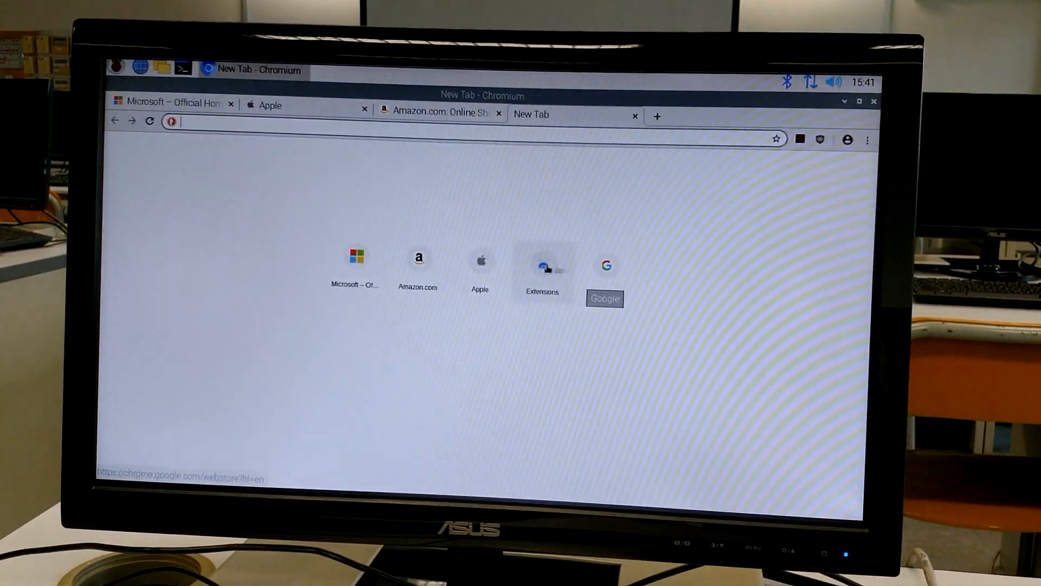
left_click(542, 259)
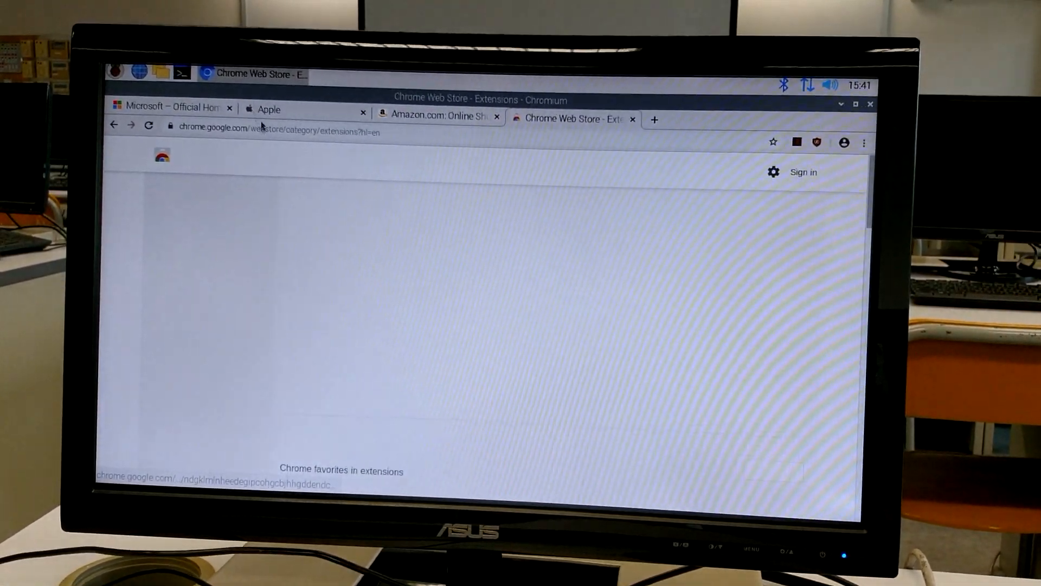
left_click(169, 108)
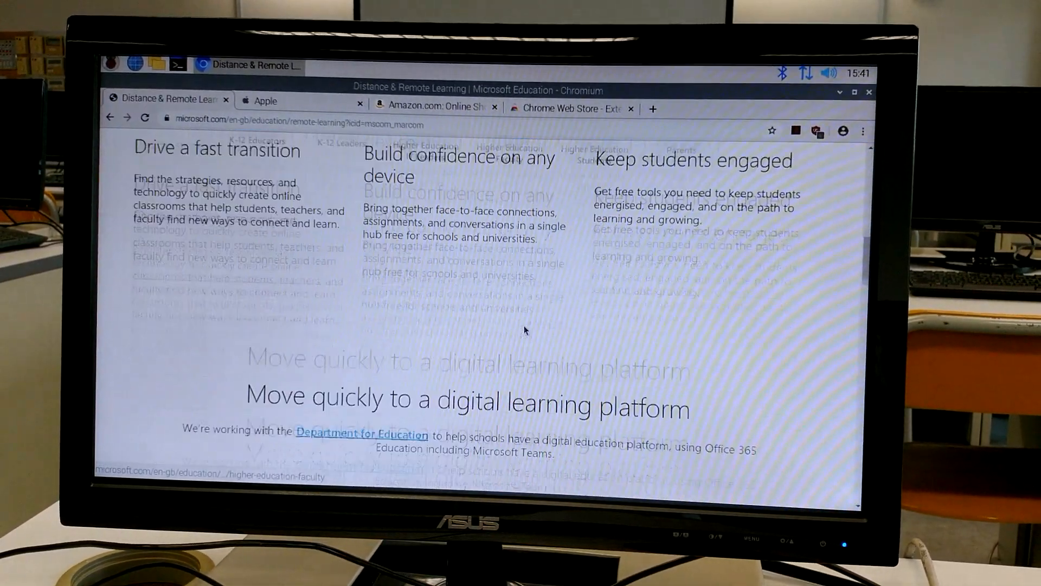
scroll("down", 3)
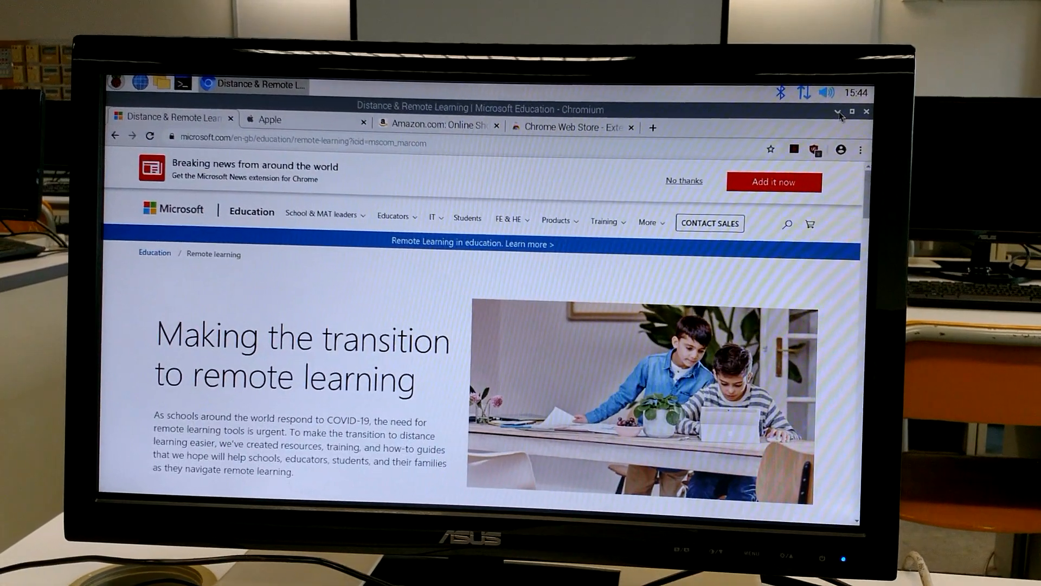
Step: Minimize Chromium and launch file-sample_1MB.docx from the Downloads folder
left_click(839, 110)
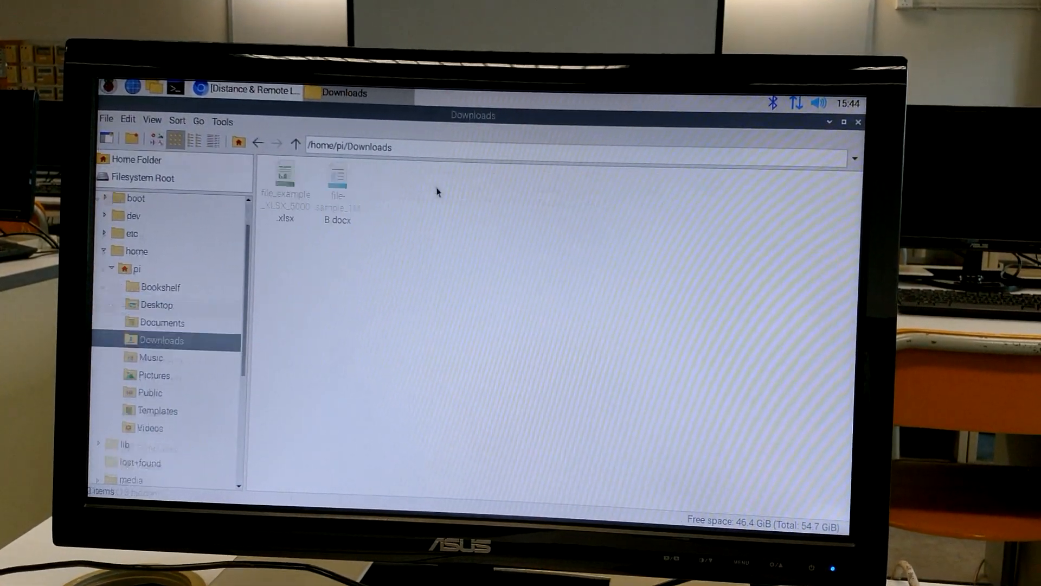
double_click(336, 182)
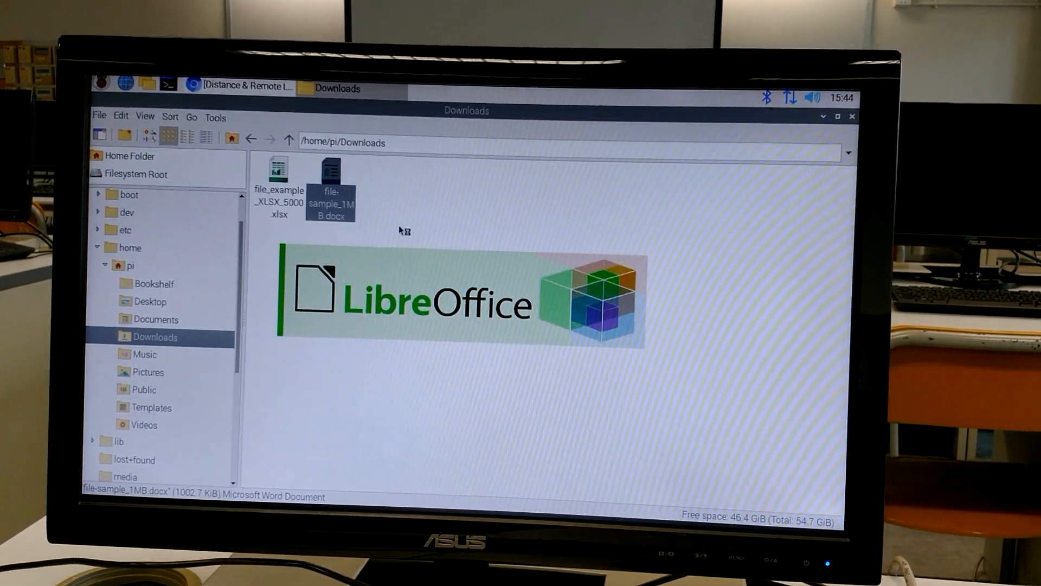
double_click(331, 188)
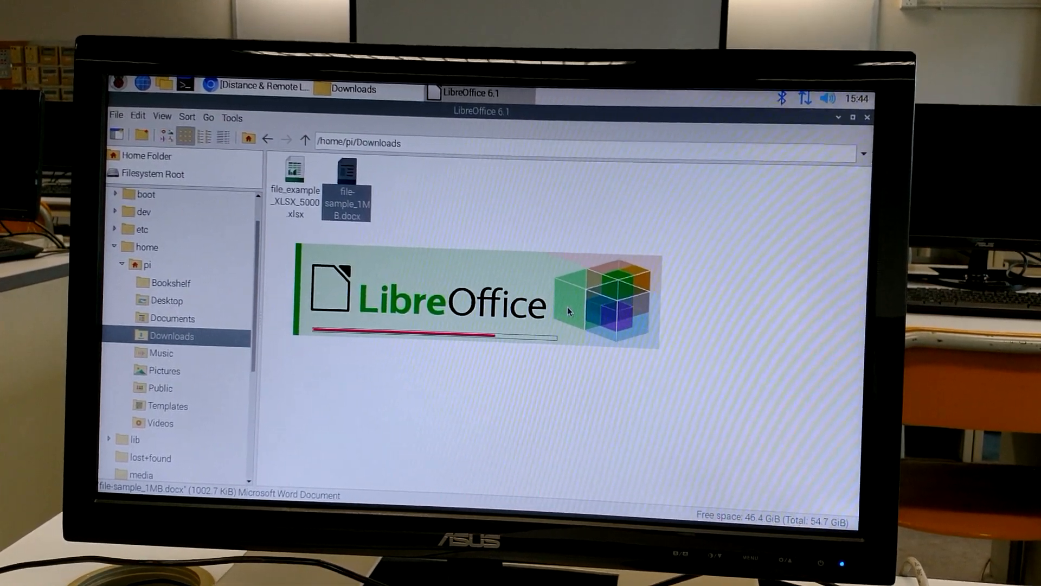
Step: Scroll the Lorem ipsum document down to page 5 and back, then enlarge the zoom
double_click(346, 187)
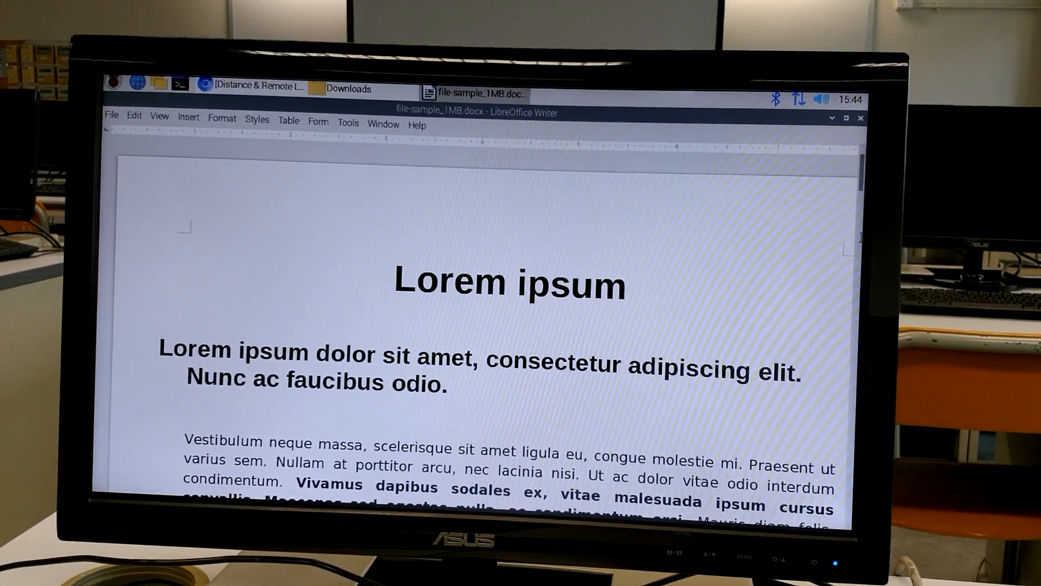
scroll("down", 3)
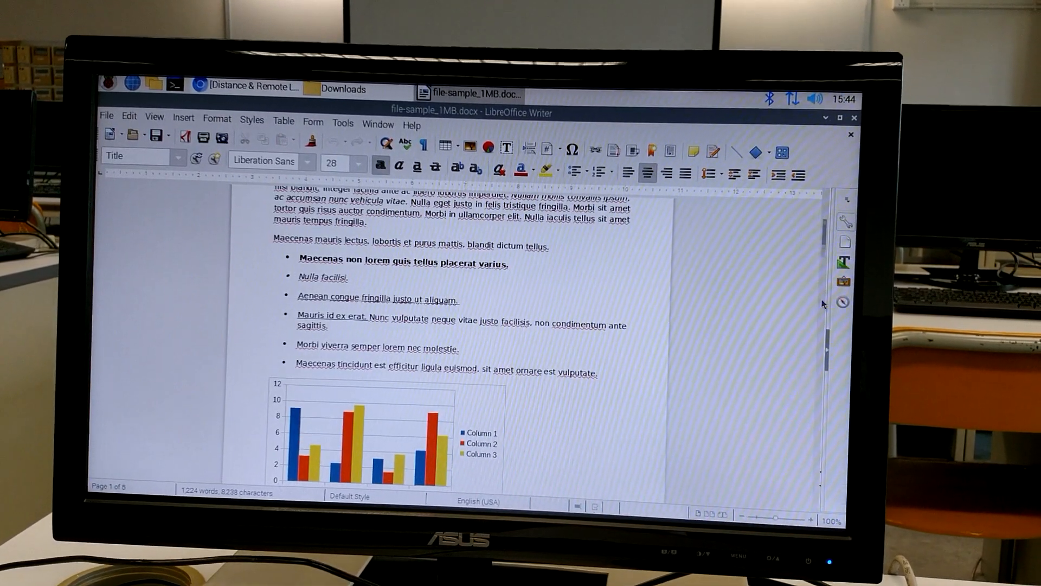
scroll("down", 3)
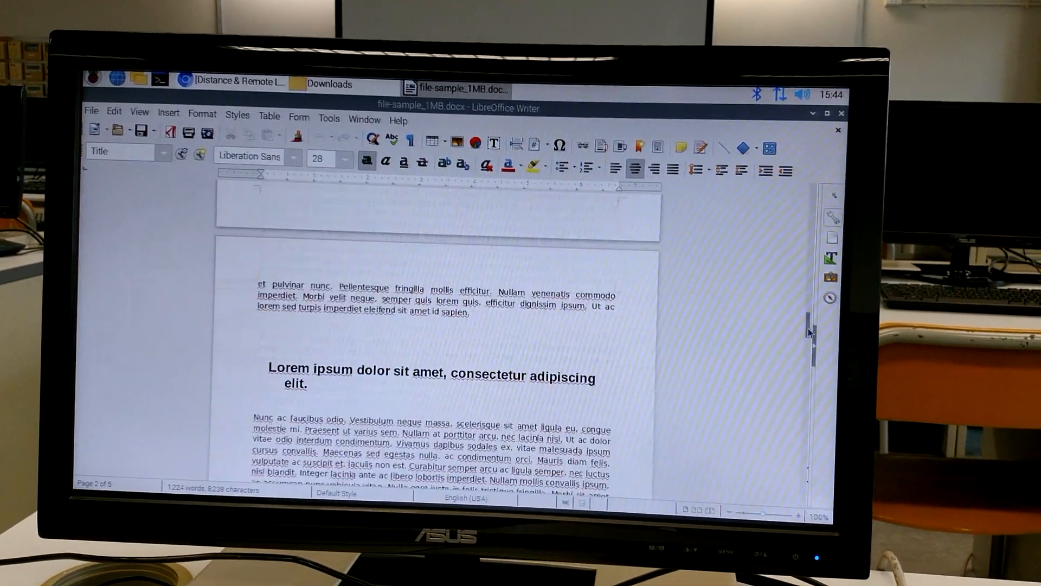
scroll("down", 3)
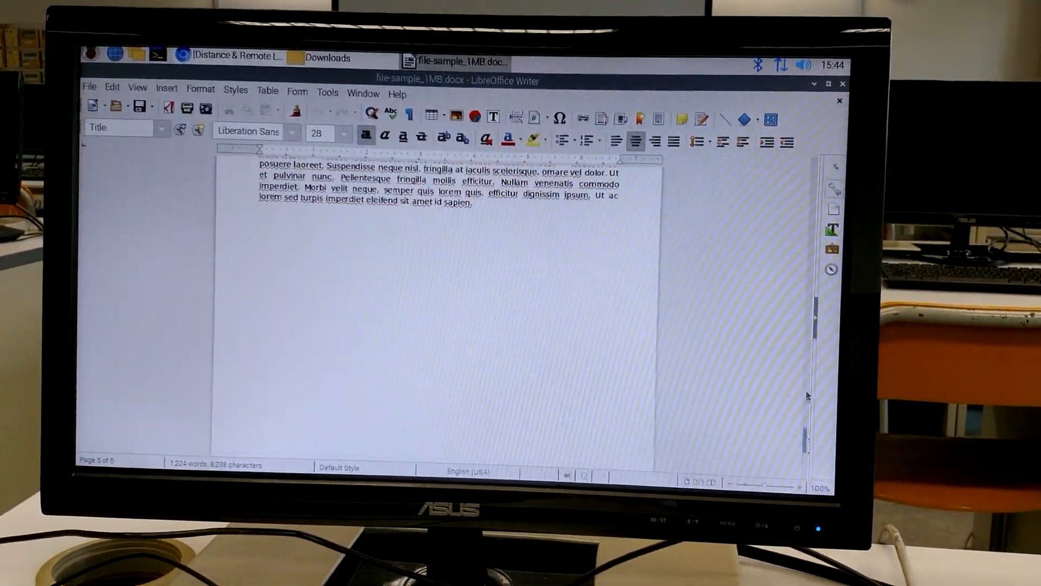
scroll("up", 3)
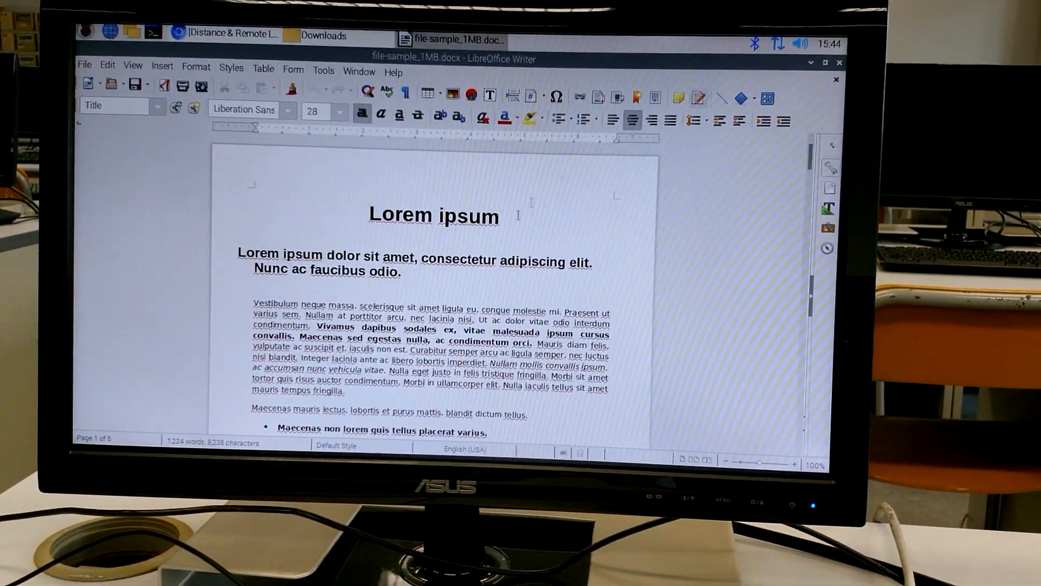
left_click(794, 463)
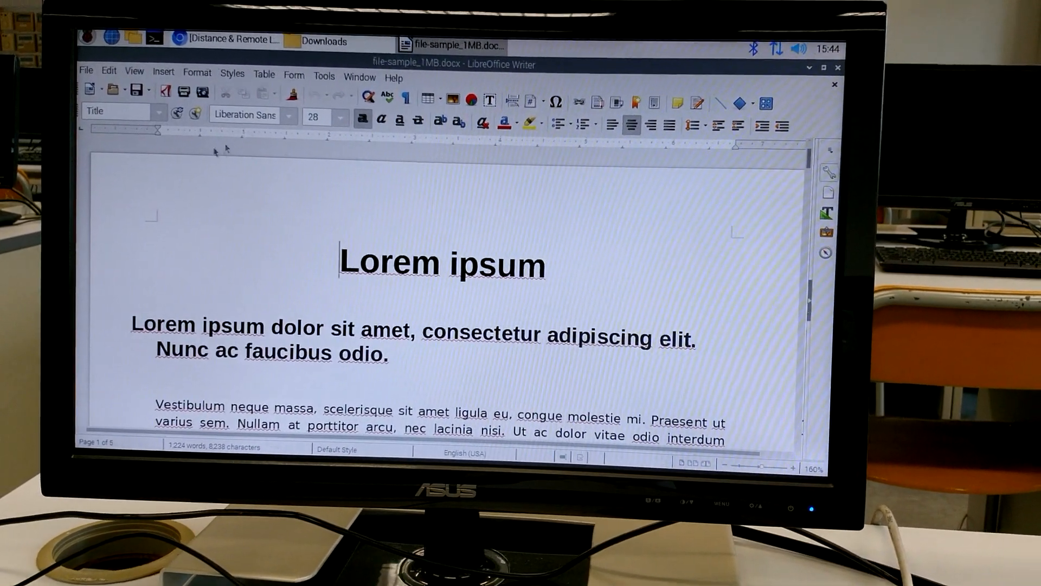
Step: Load the 5000-row XLSX sample in Calc and browse down to around row 4150
left_click(325, 40)
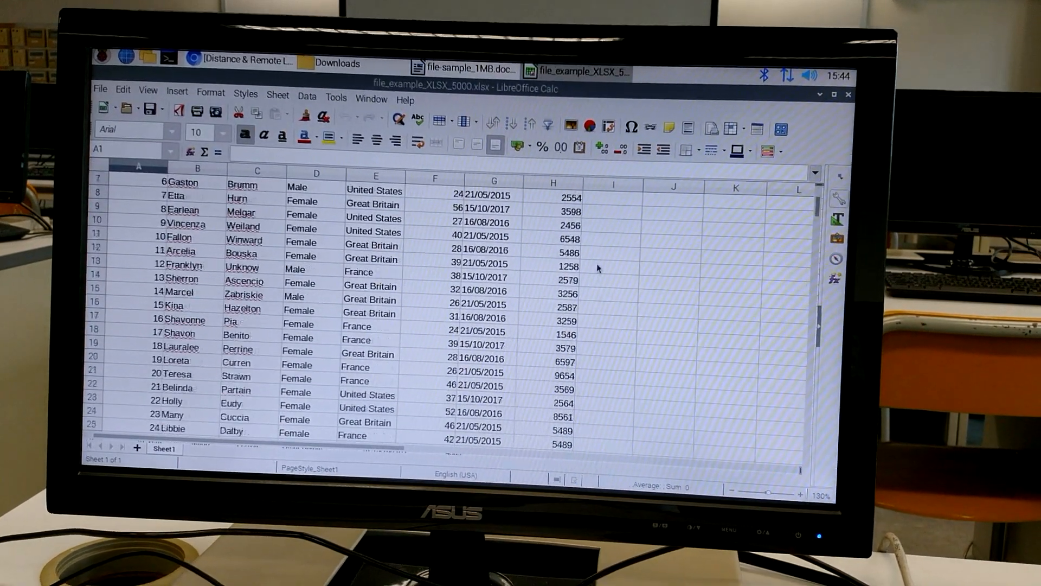
scroll("down", 3)
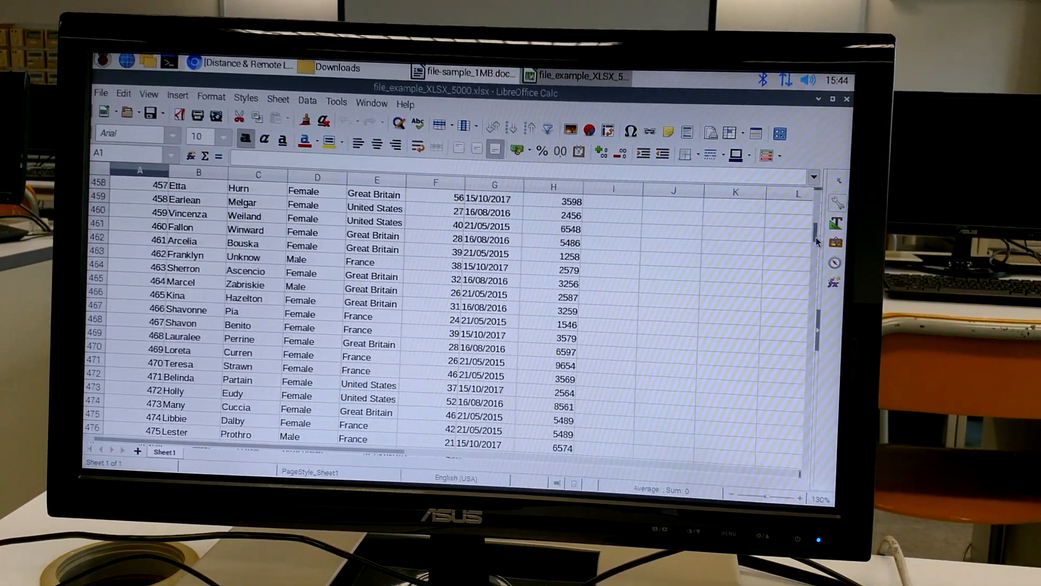
scroll("down", 3)
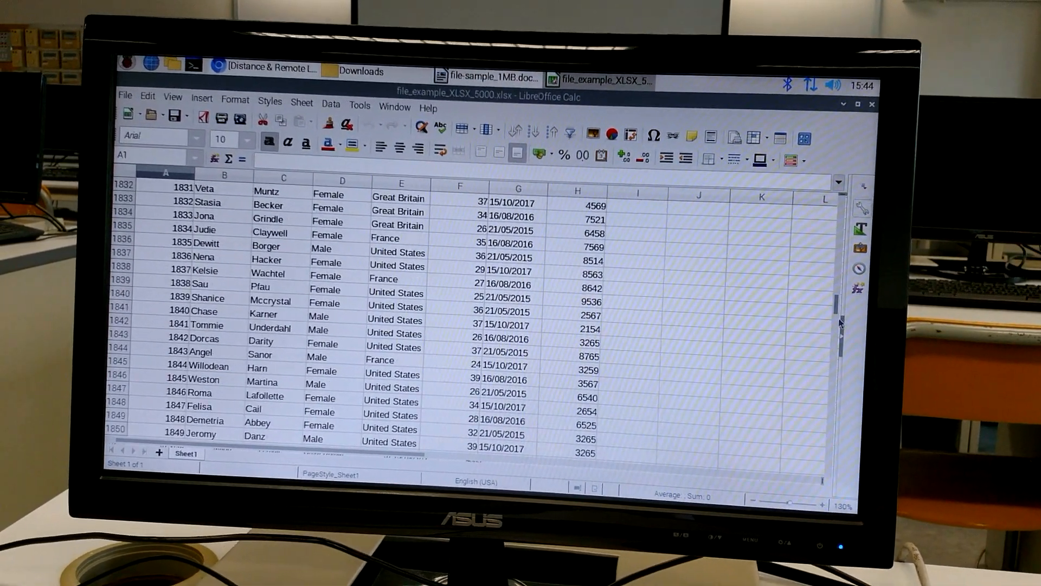
scroll("down", 3)
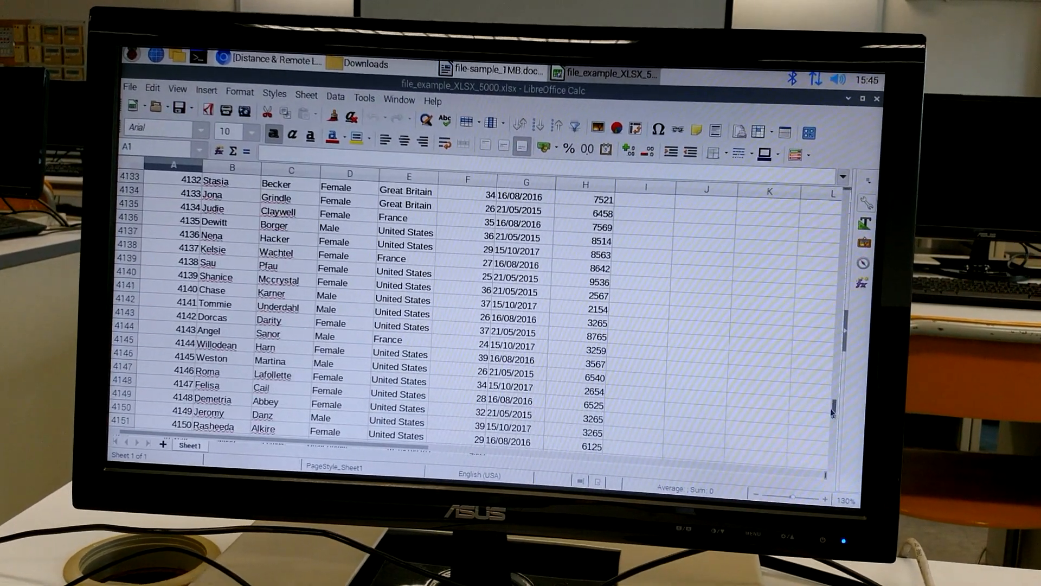
scroll("down", 3)
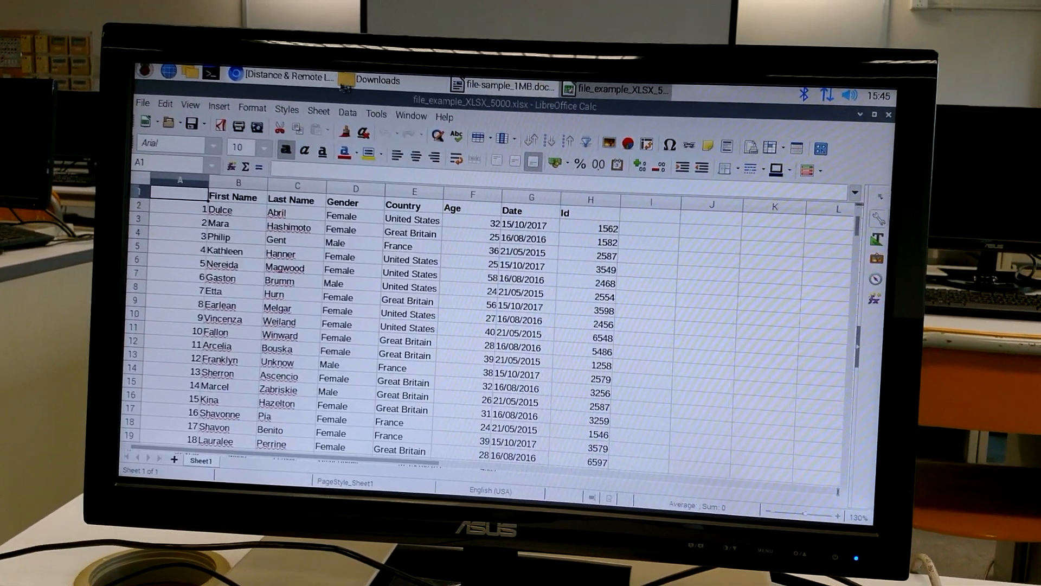
Step: Switch back to Chromium's Apple tab and scroll its page
left_click(279, 74)
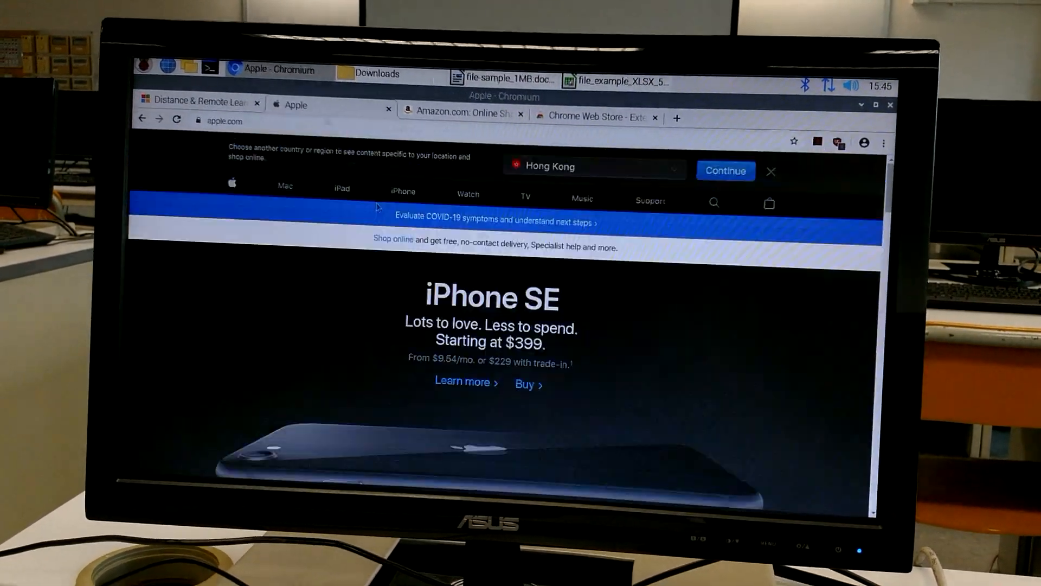
scroll("down", 3)
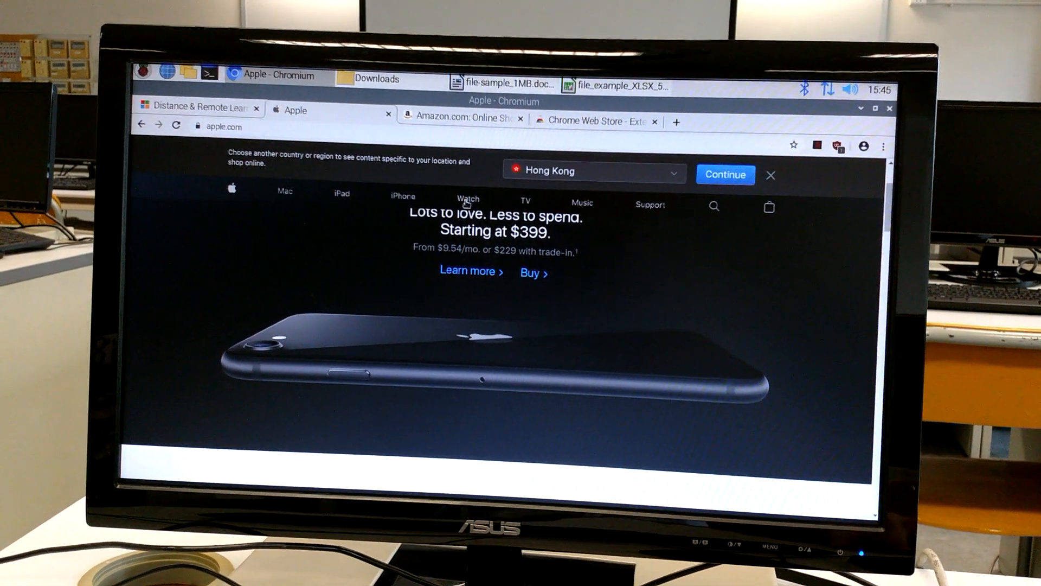
Step: Run free in a new LXTerminal to print memory and swap usage
left_click(208, 75)
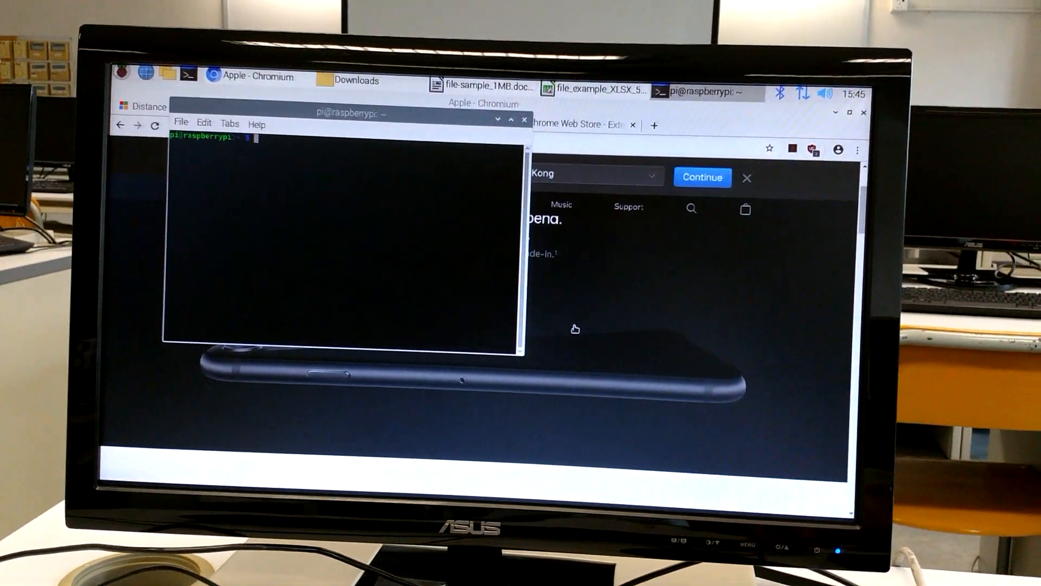
type("free")
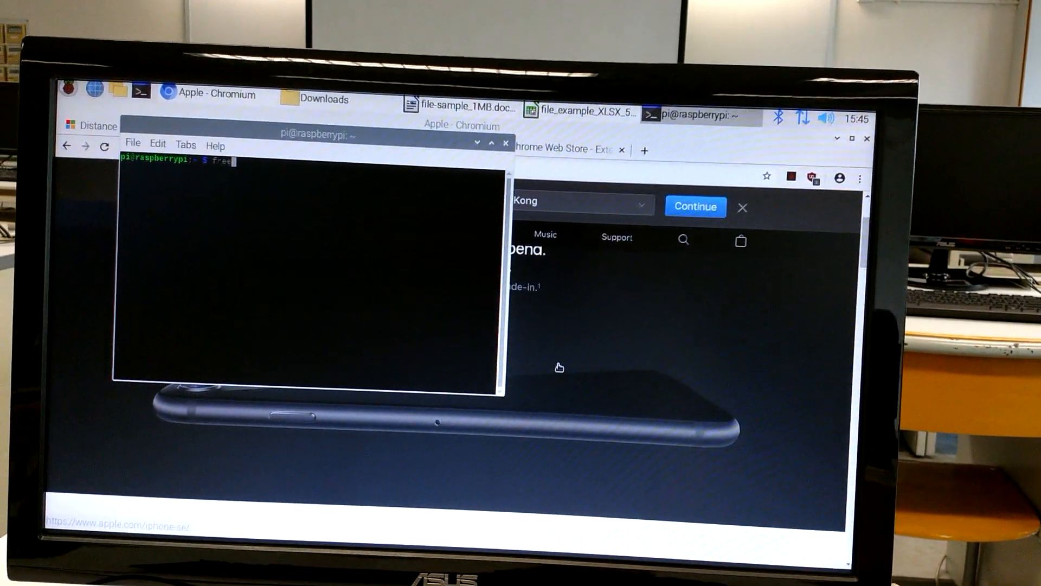
key("Return")
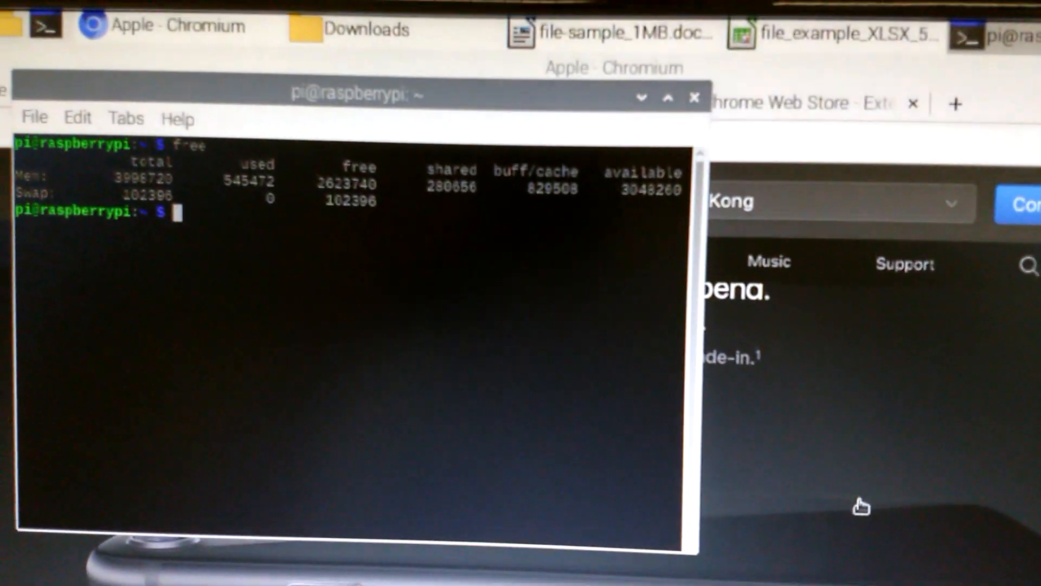